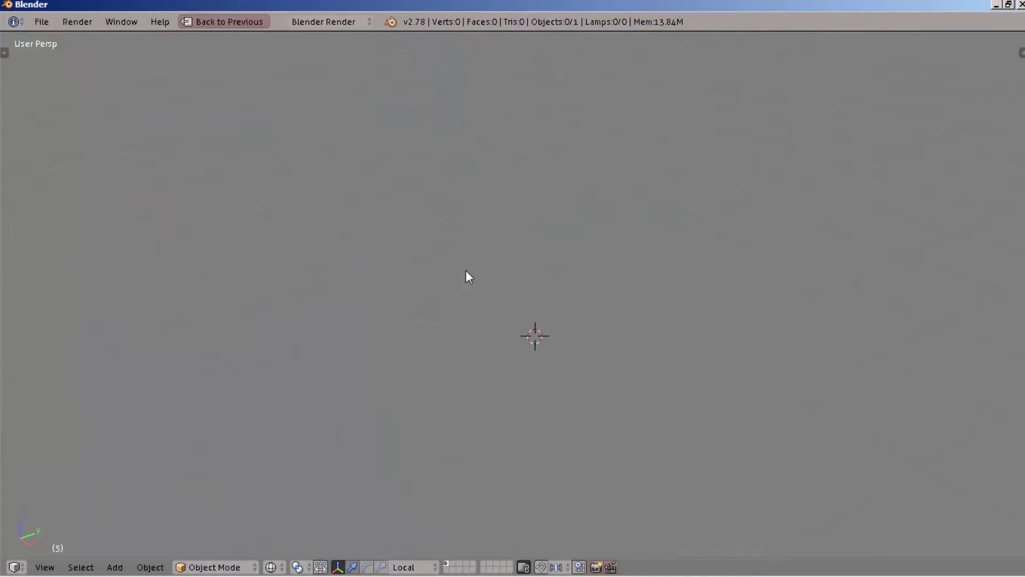
Step: Import the Lucy_Uvd.obj mesh from C:\ via the Wavefront OBJ importer
left_click(223, 21)
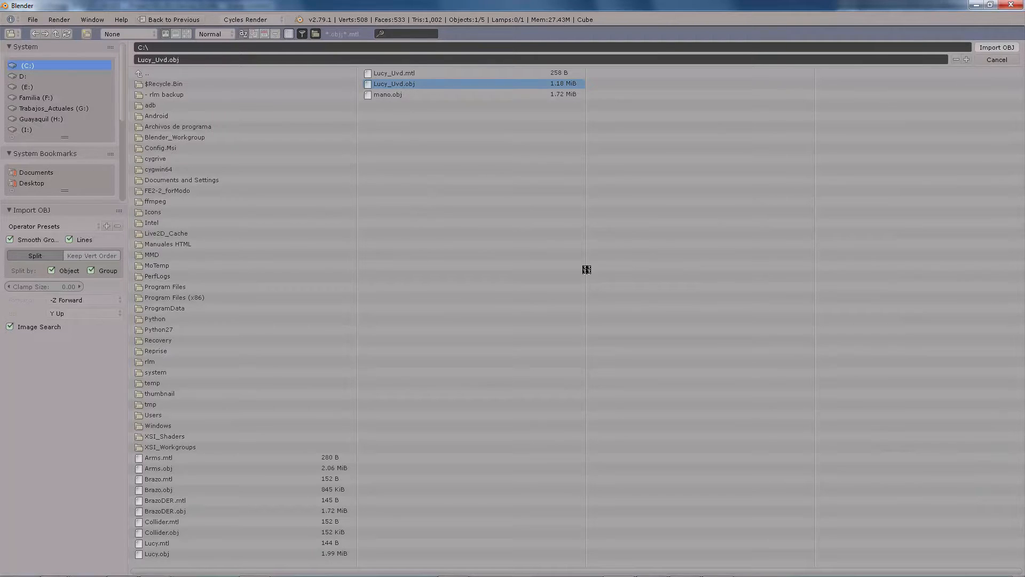
left_click(998, 47)
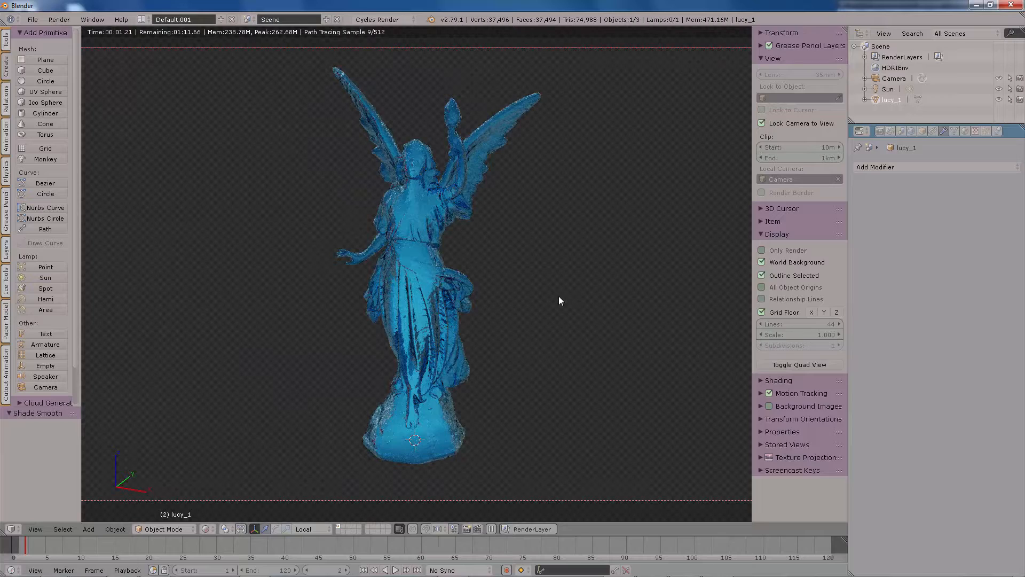